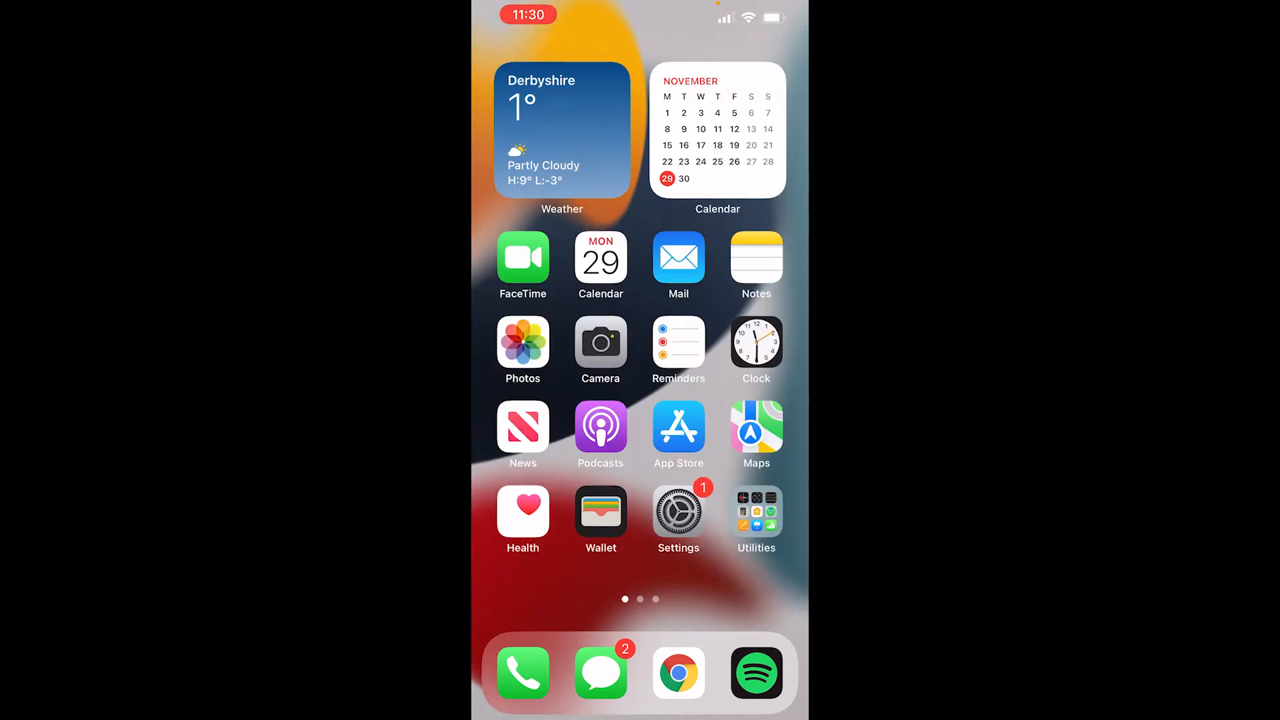
Step: Browse the Photos library and look into the album of recent photos and videos
click(523, 342)
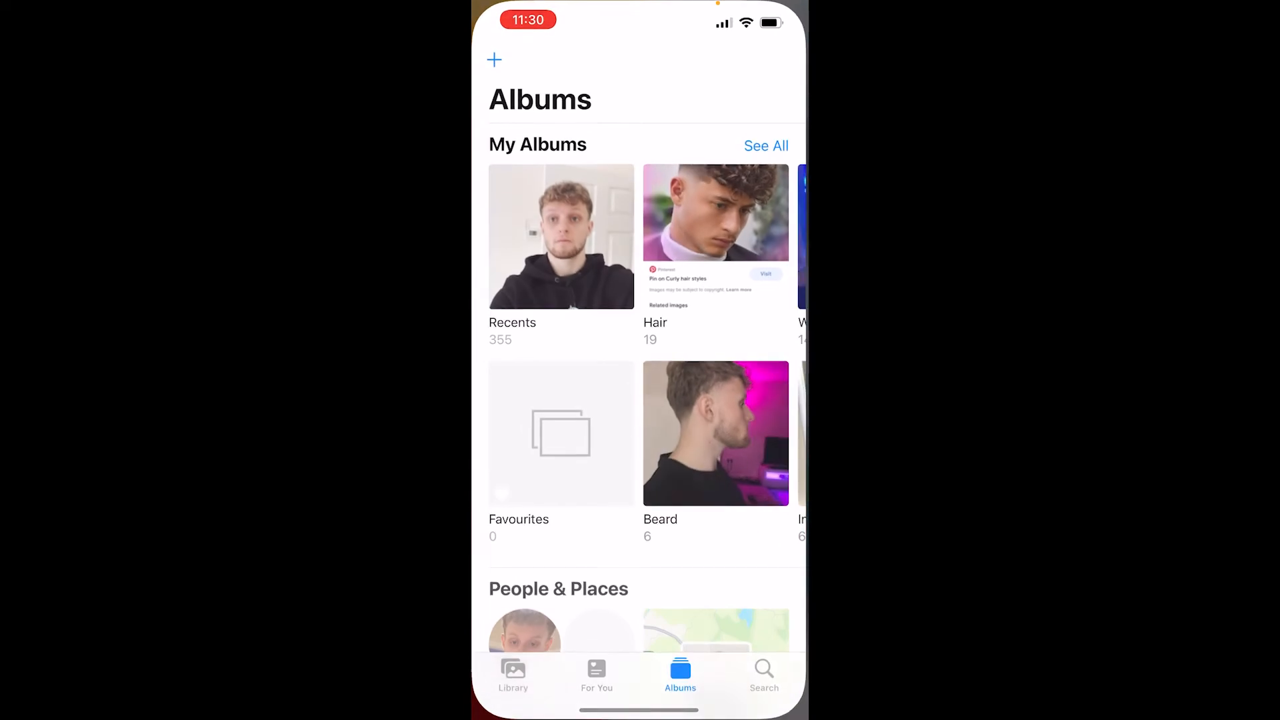
click(560, 237)
text(google d)
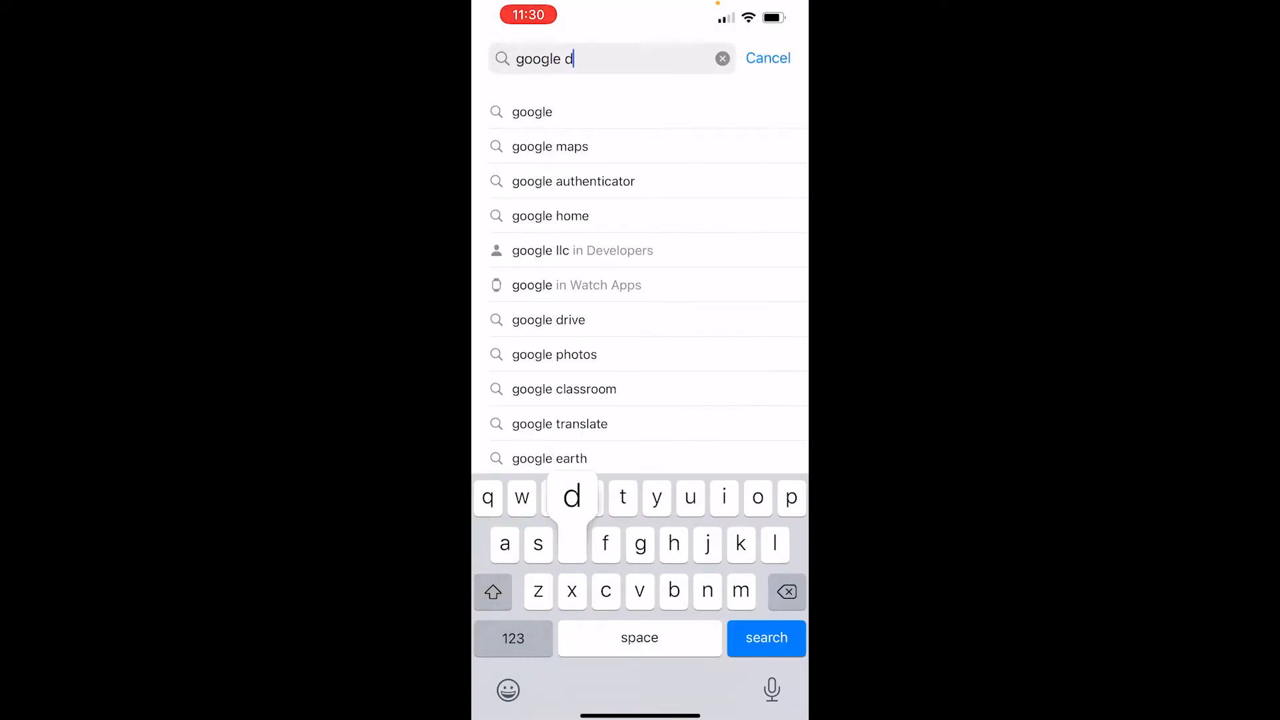
Step: Search the App Store for 'google d' and pick the Google Drive suggestion
click(549, 320)
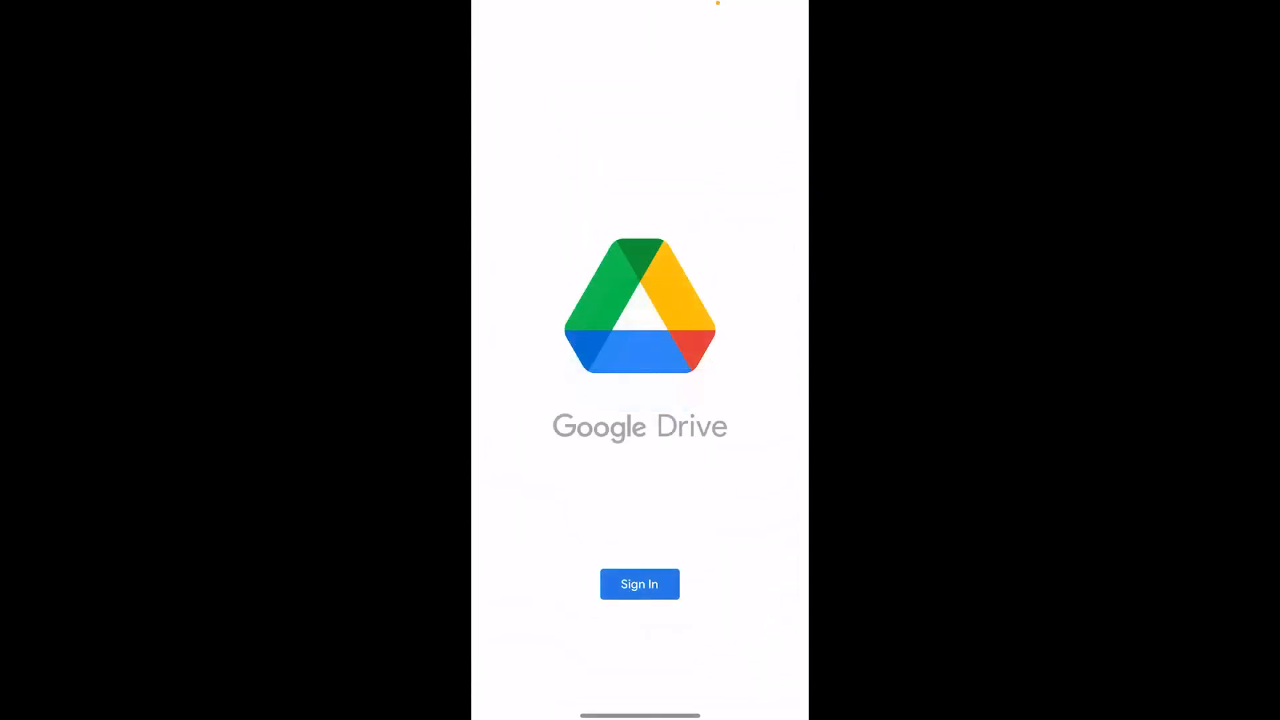
Step: Sign in and upload the 01:39 video chosen from the phone's Recents
click(640, 584)
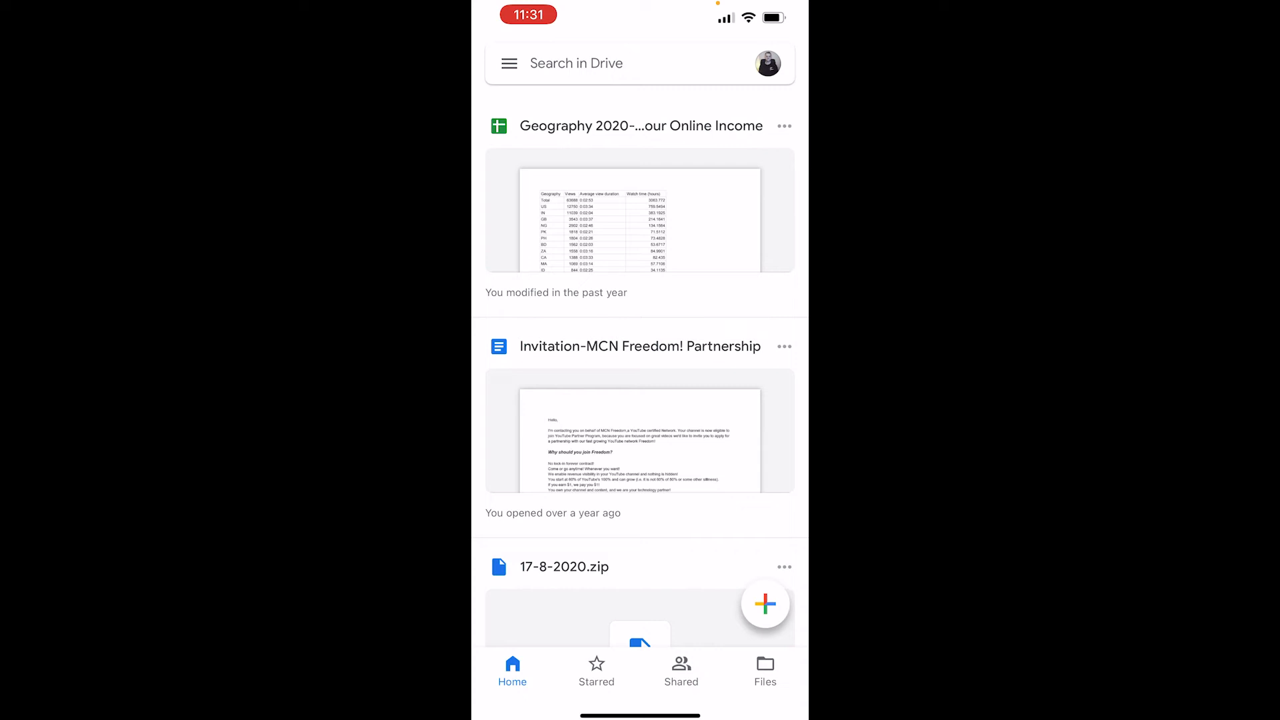
click(766, 603)
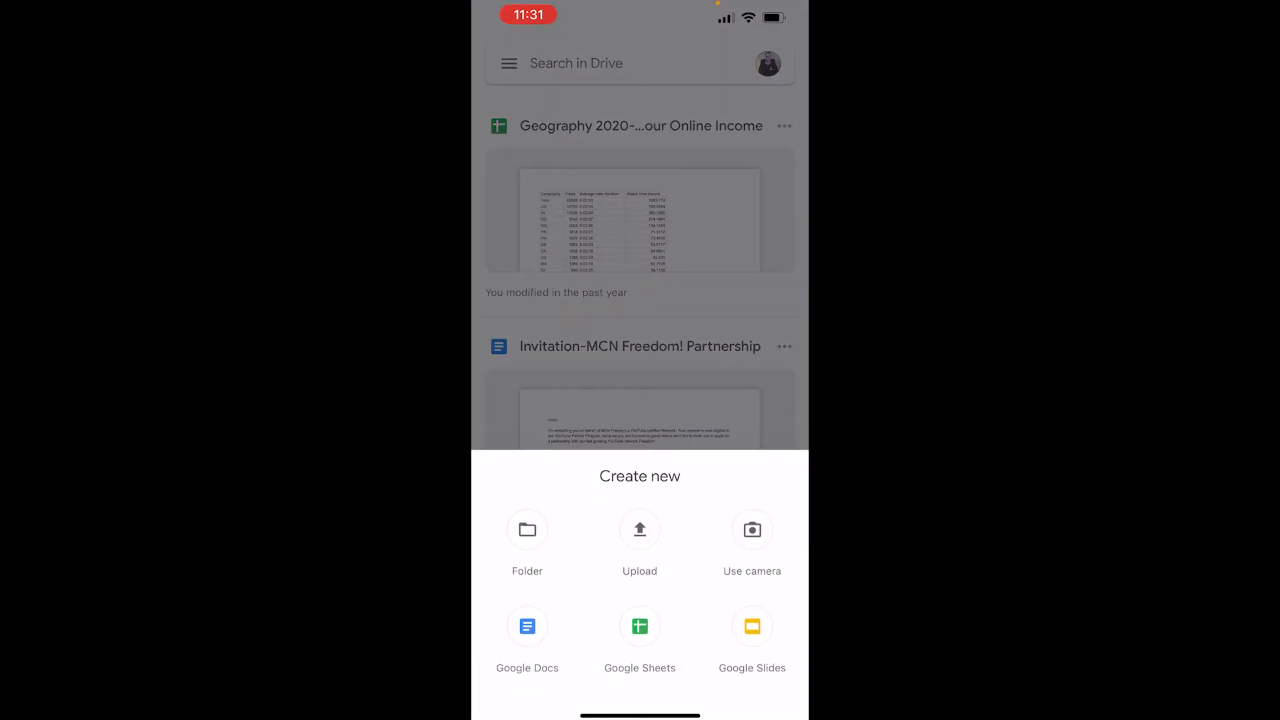
click(641, 529)
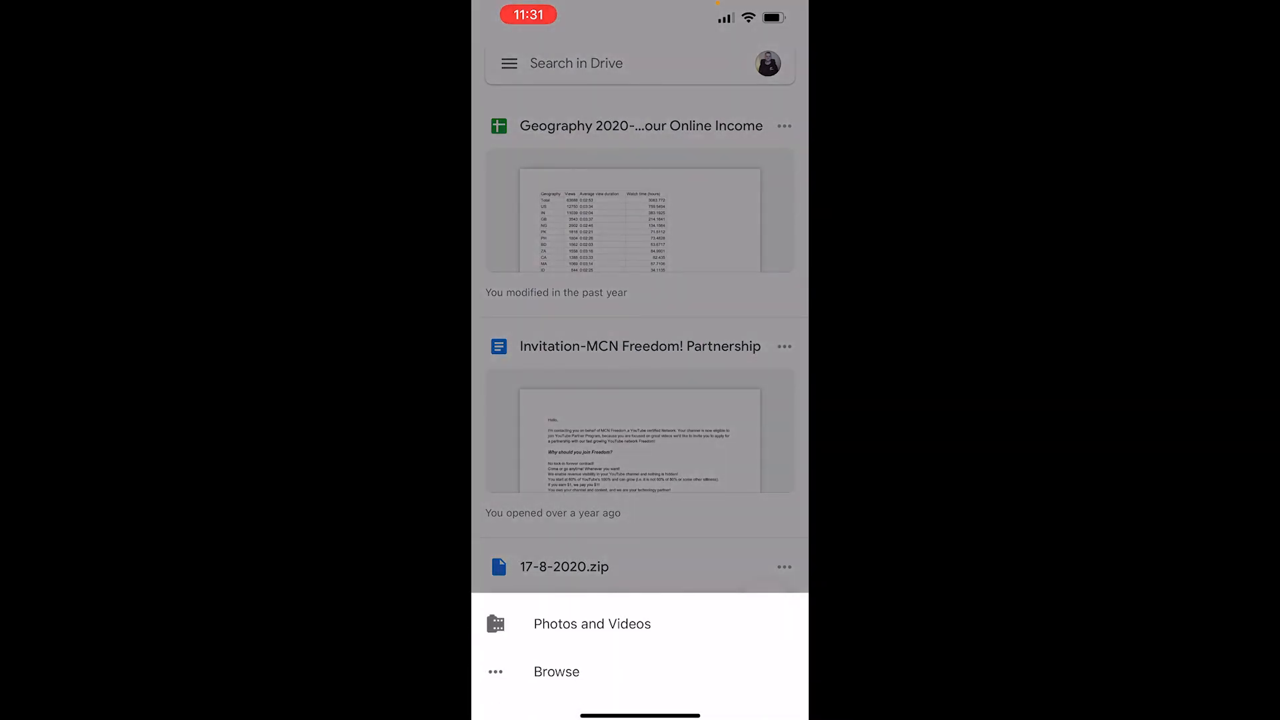
click(592, 624)
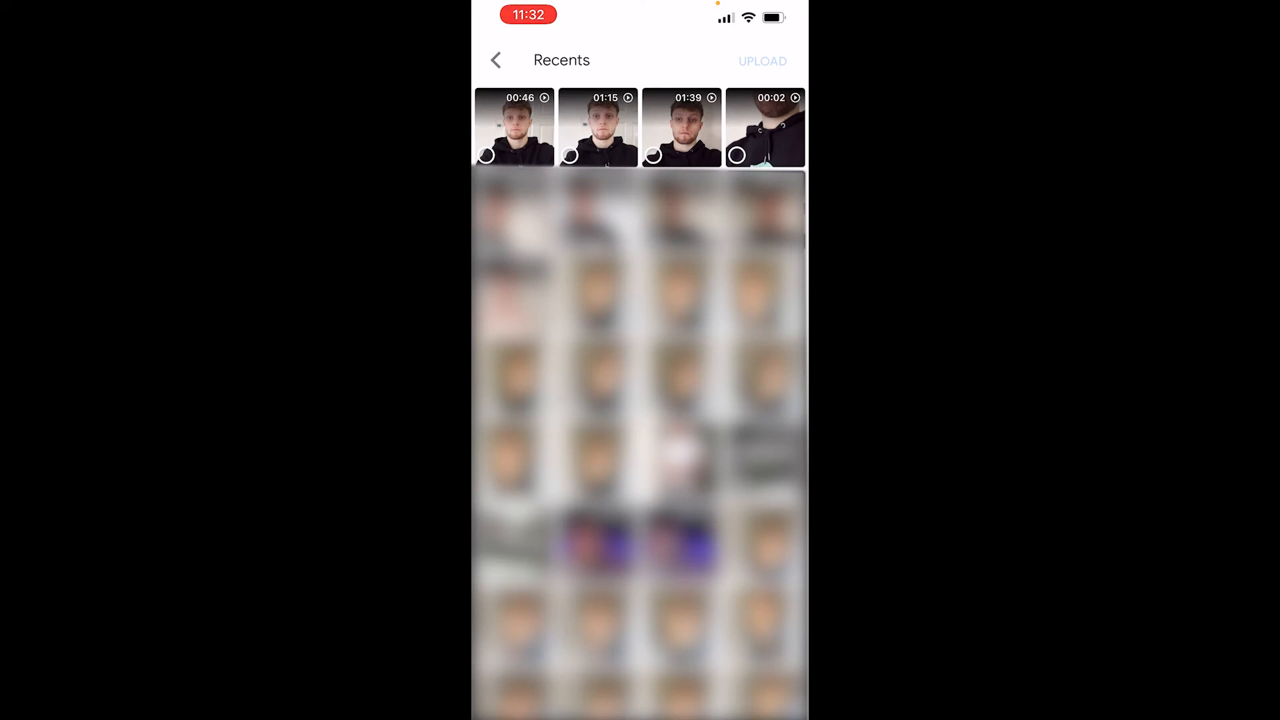
click(683, 126)
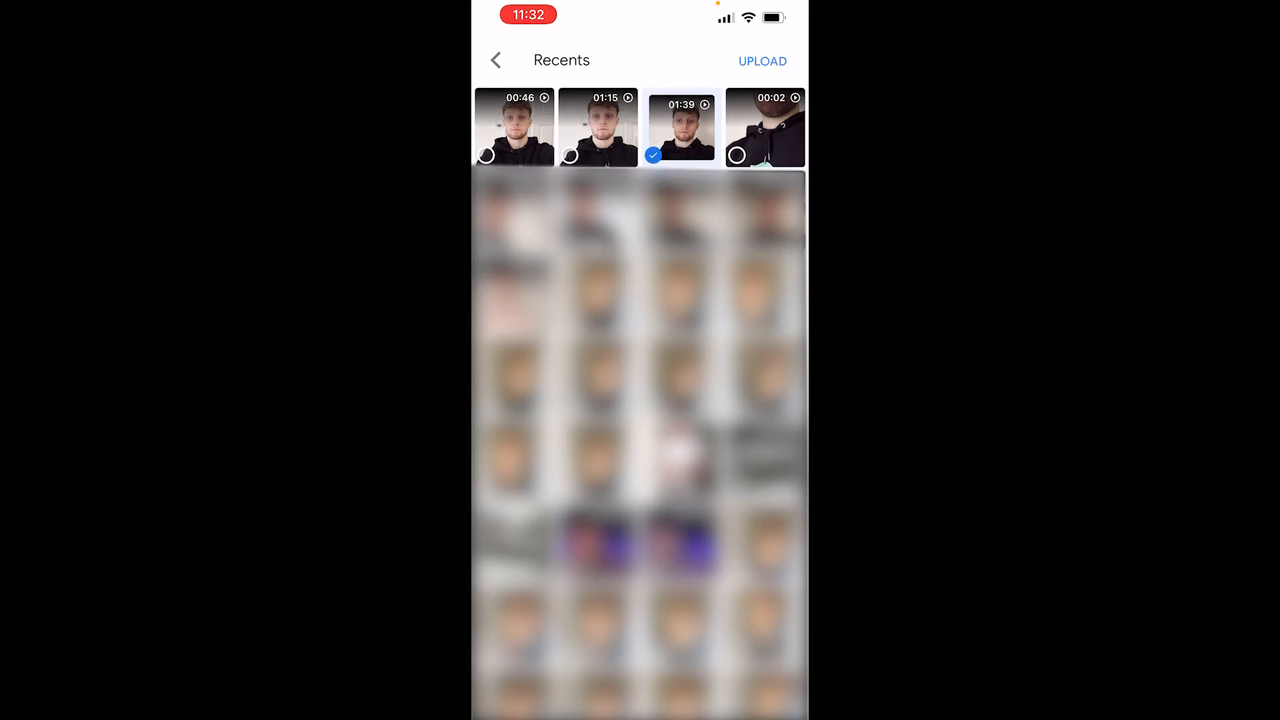
click(763, 62)
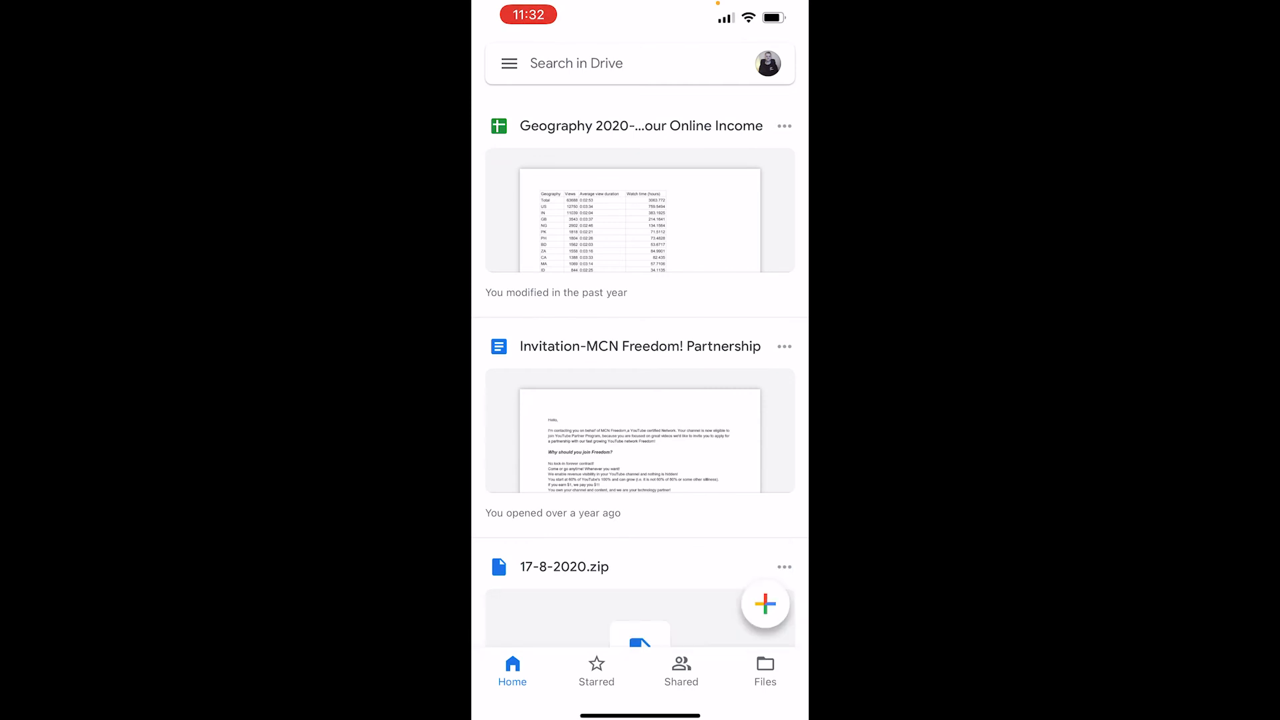
Step: From My Drive files, copy the share link of IMG_0473.MOV via Manage people and links
click(765, 666)
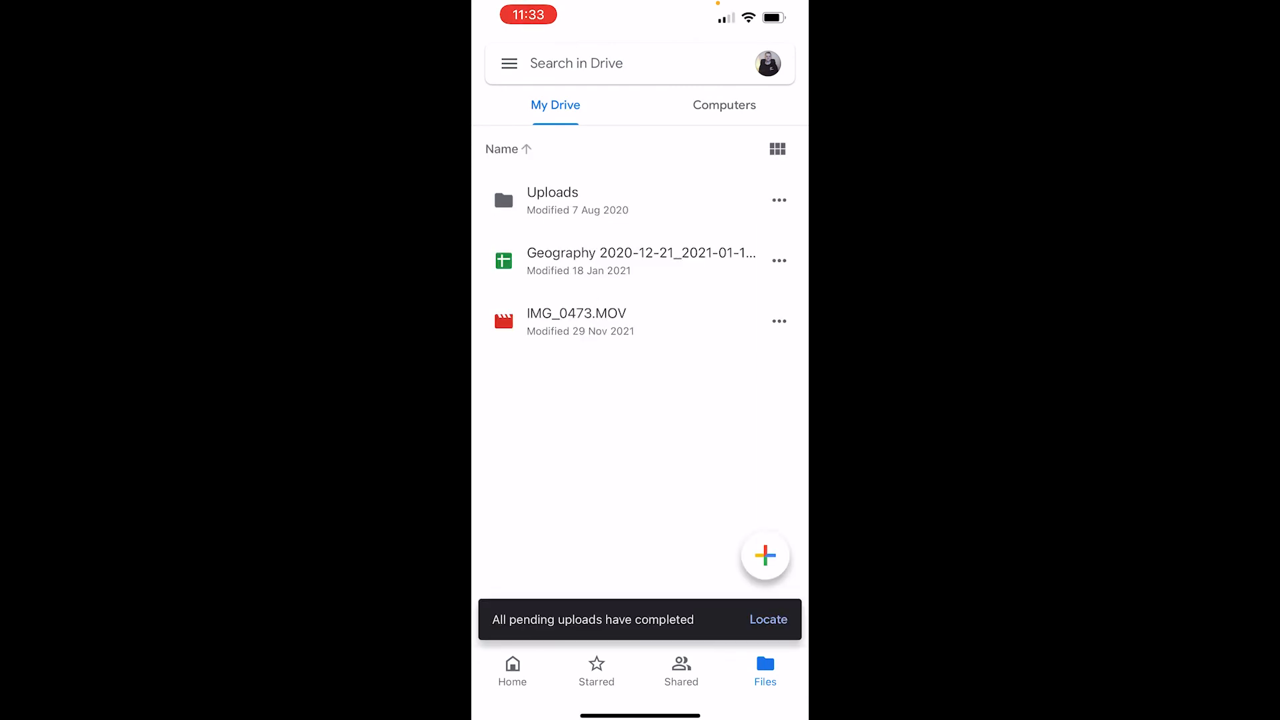
click(779, 320)
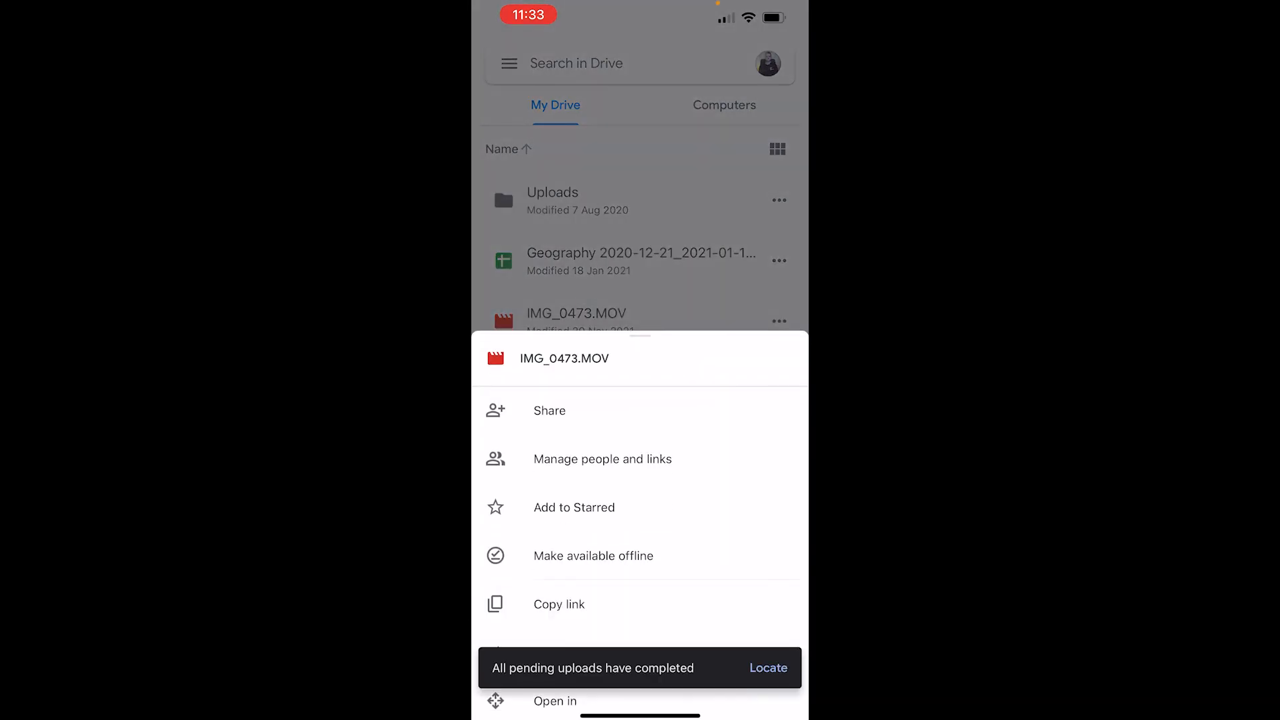
click(550, 411)
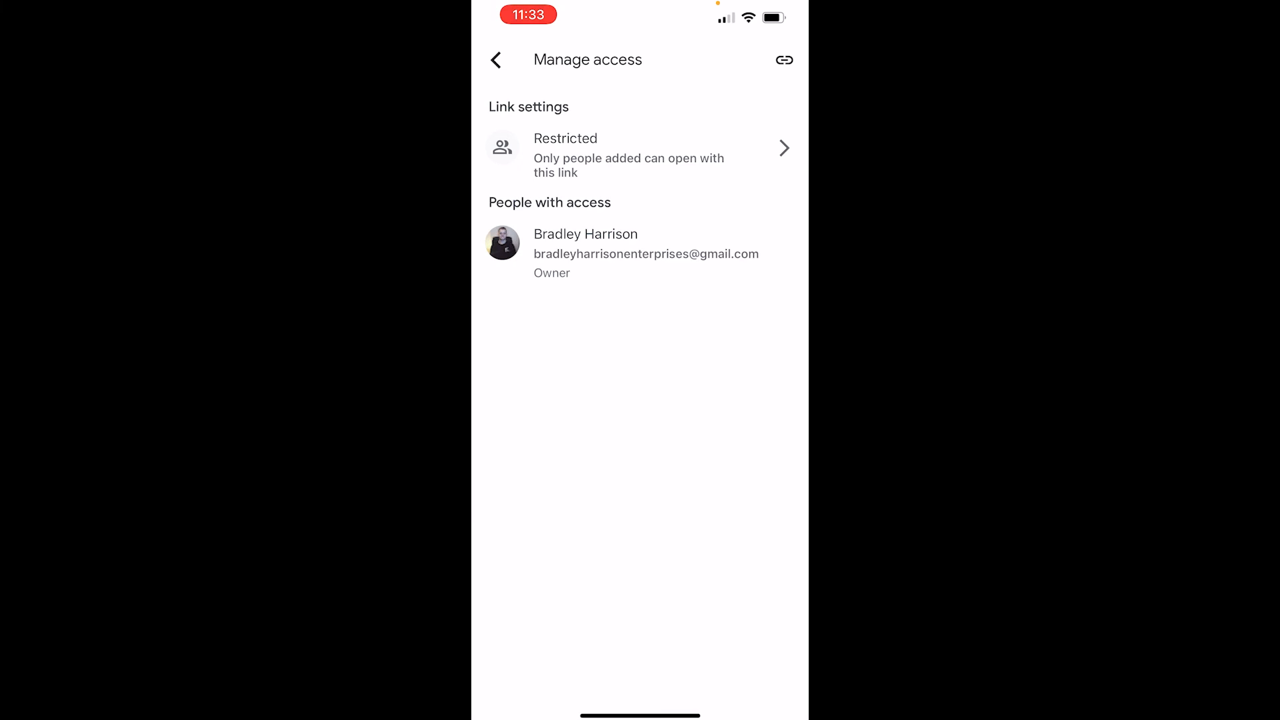
click(784, 60)
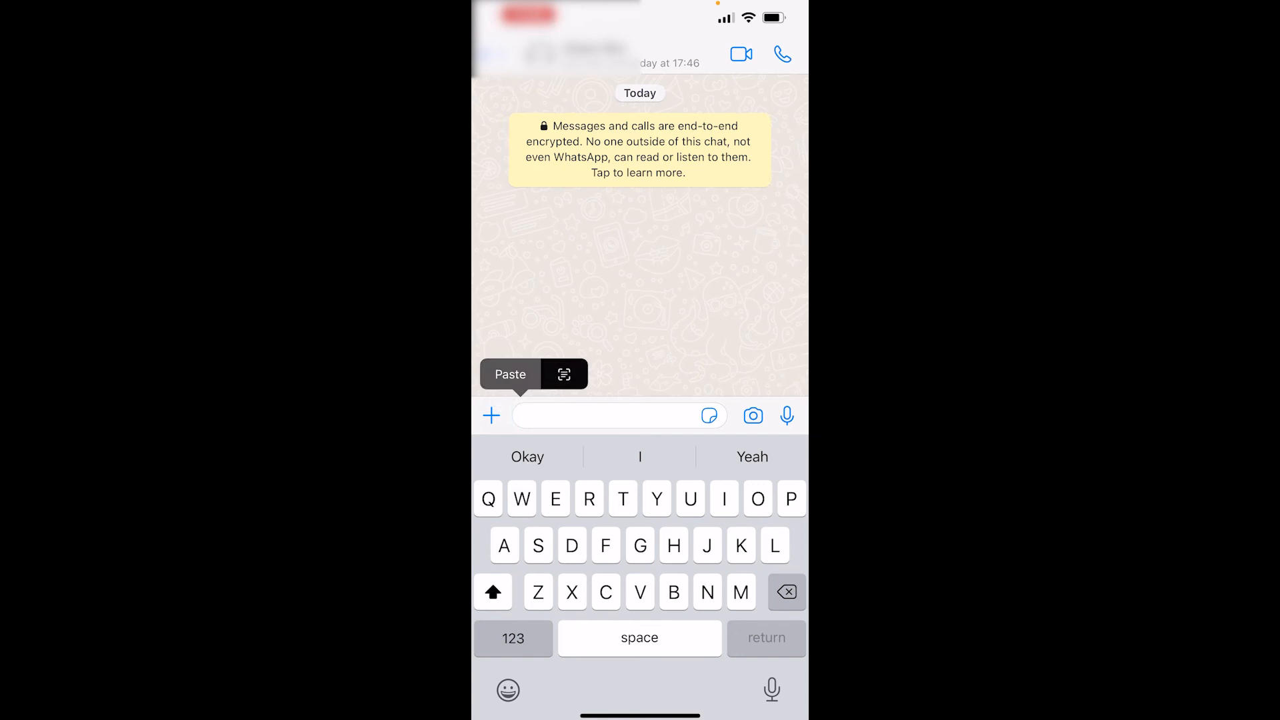
Step: Paste the copied Drive link into the WhatsApp chat's message field
click(509, 374)
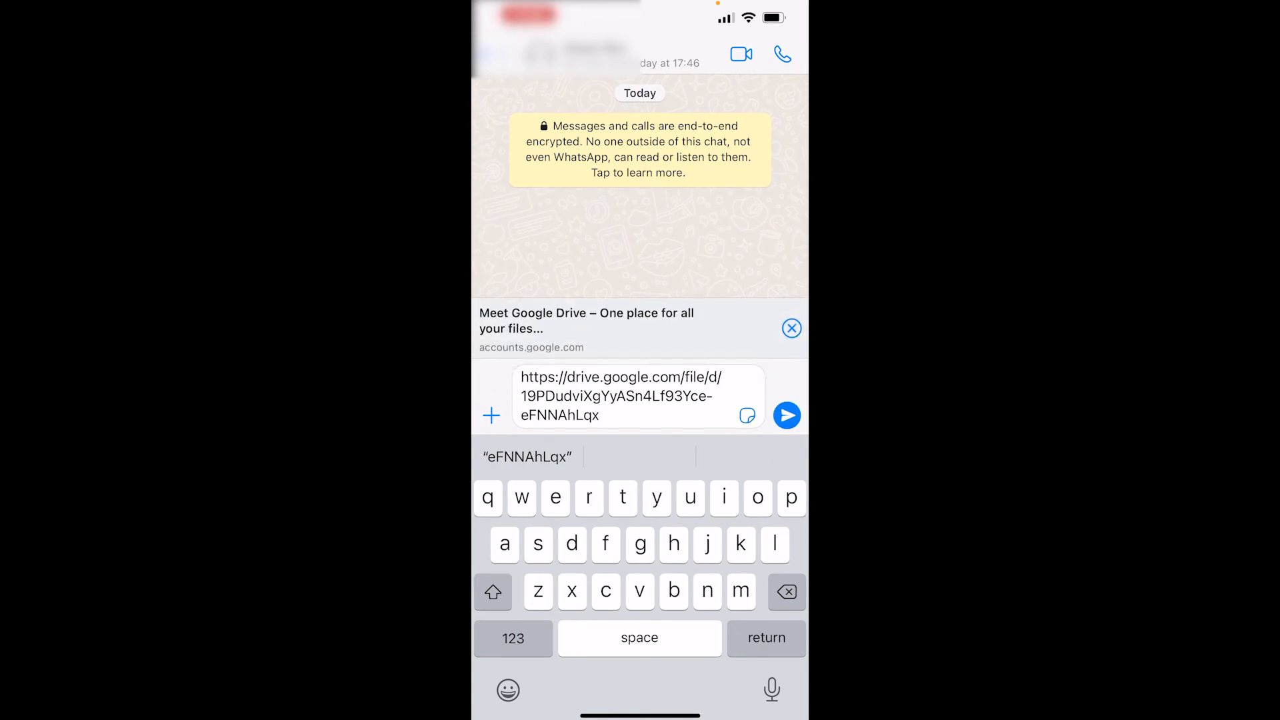